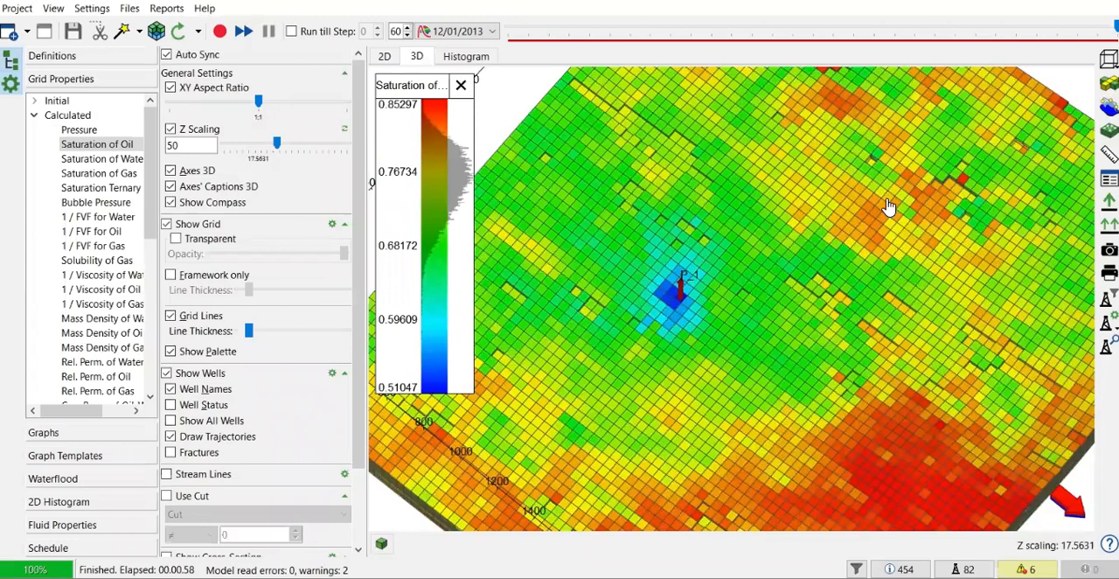
mouse_move(883, 216)
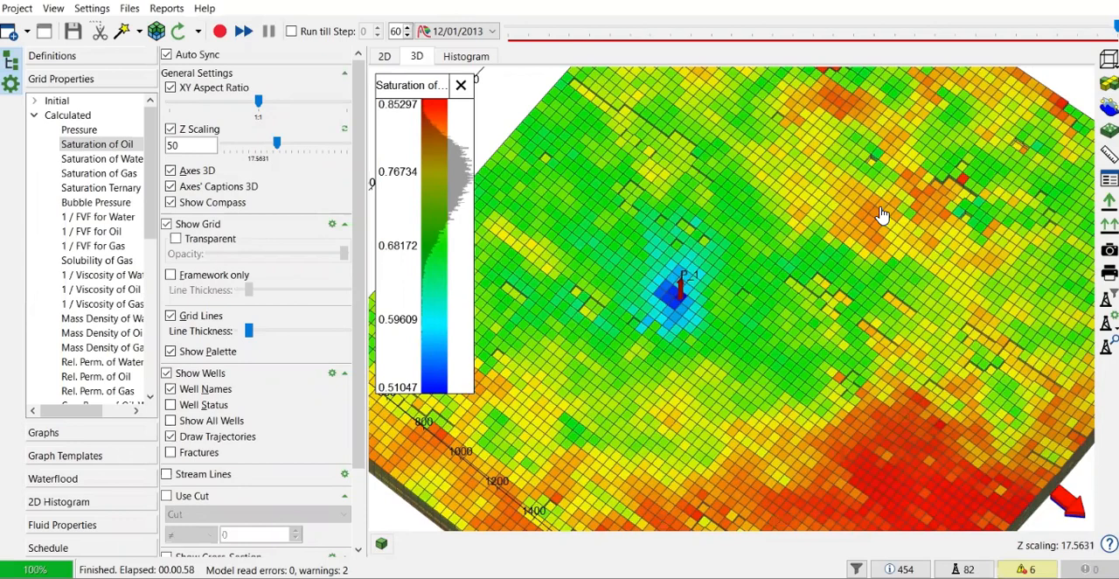
mouse_move(763, 243)
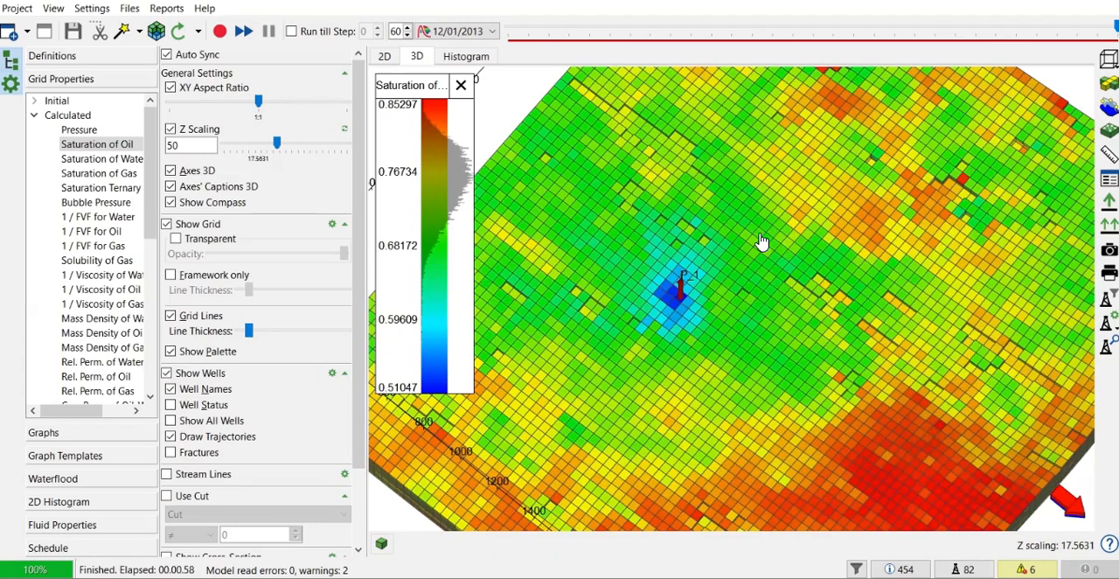
mouse_move(680, 292)
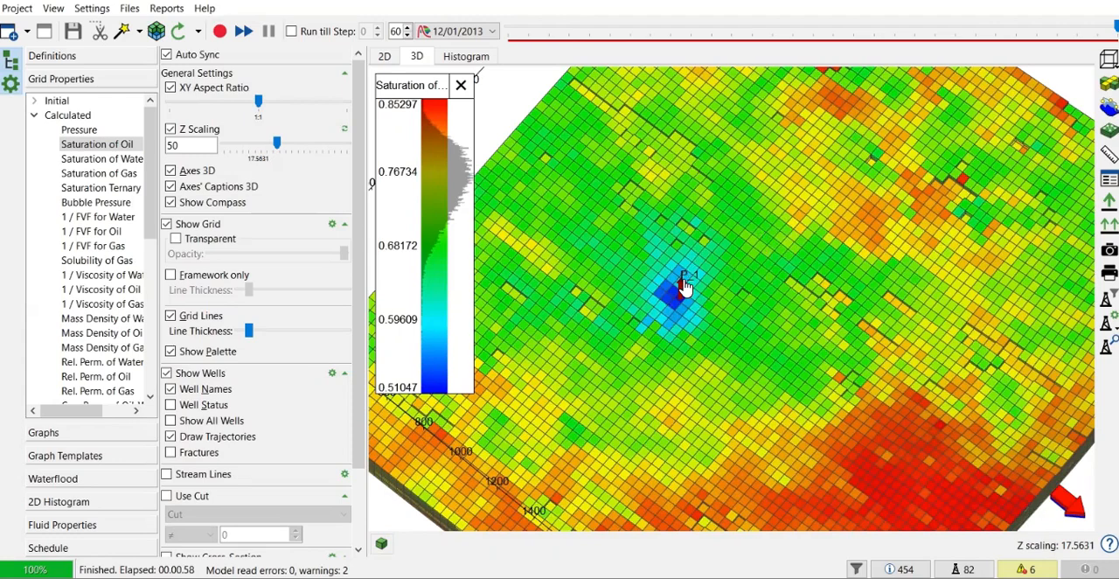
mouse_move(732, 257)
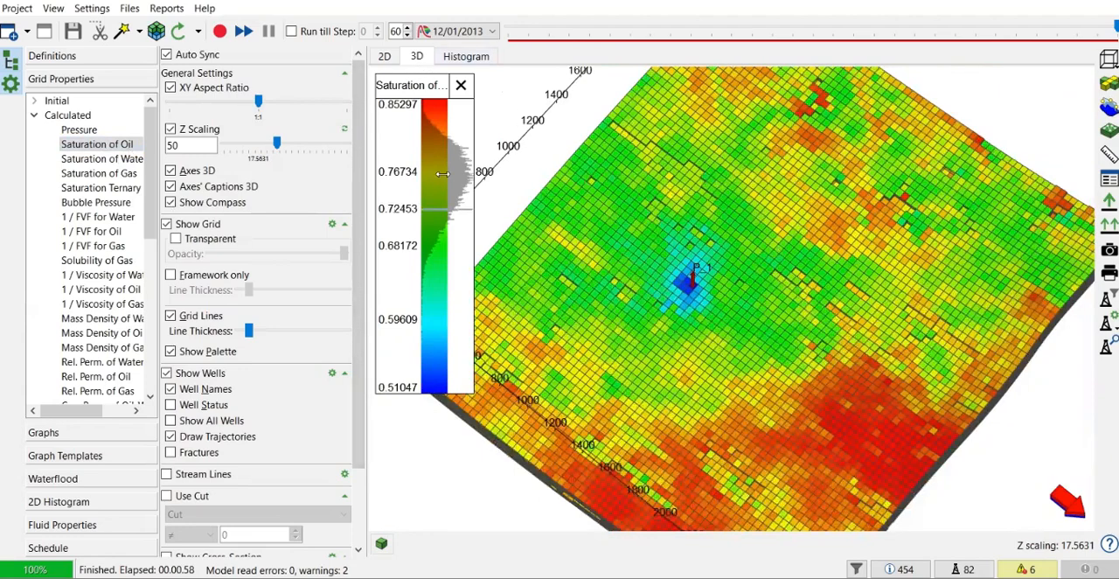
Step: Switch to the 2D top-down oil saturation map at the initial date 11/01/2008
left_click(384, 56)
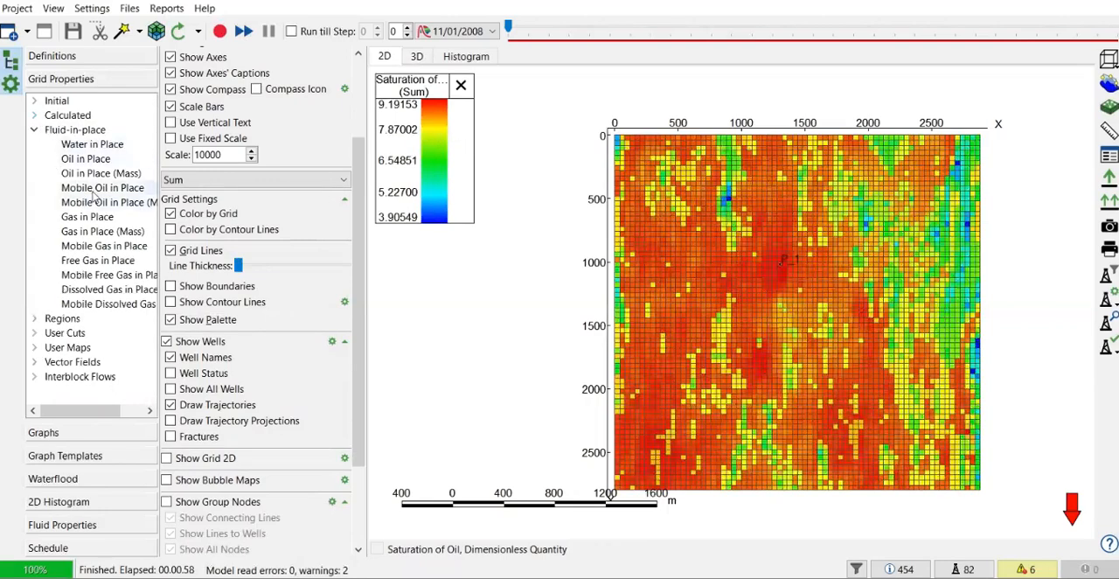
Step: Show well P_1's rate graphs, then its bottom hole and equivalent-radius pressure curves
left_click(102, 187)
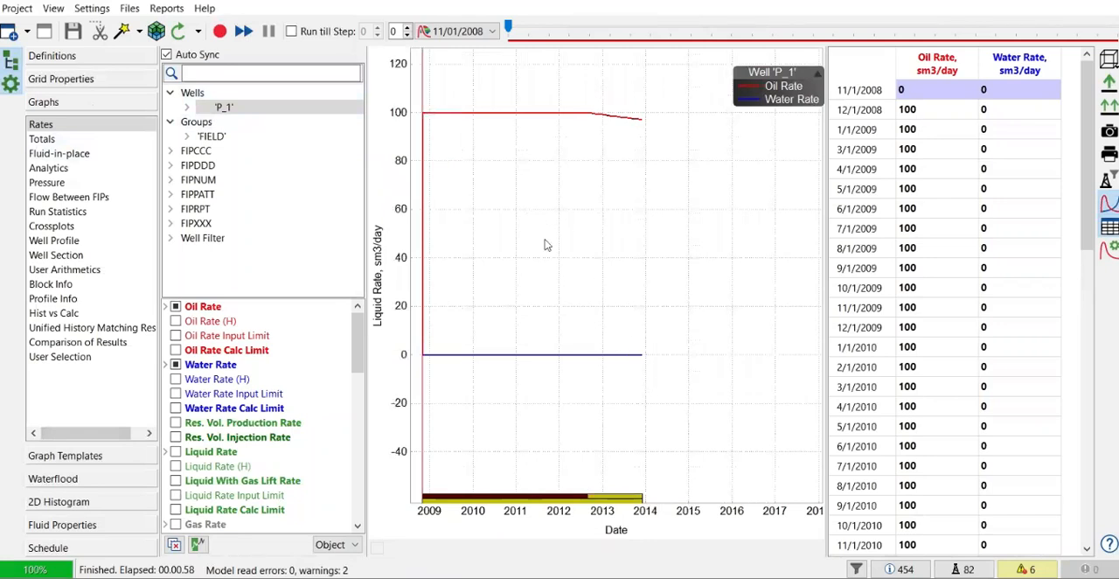
mouse_move(444, 113)
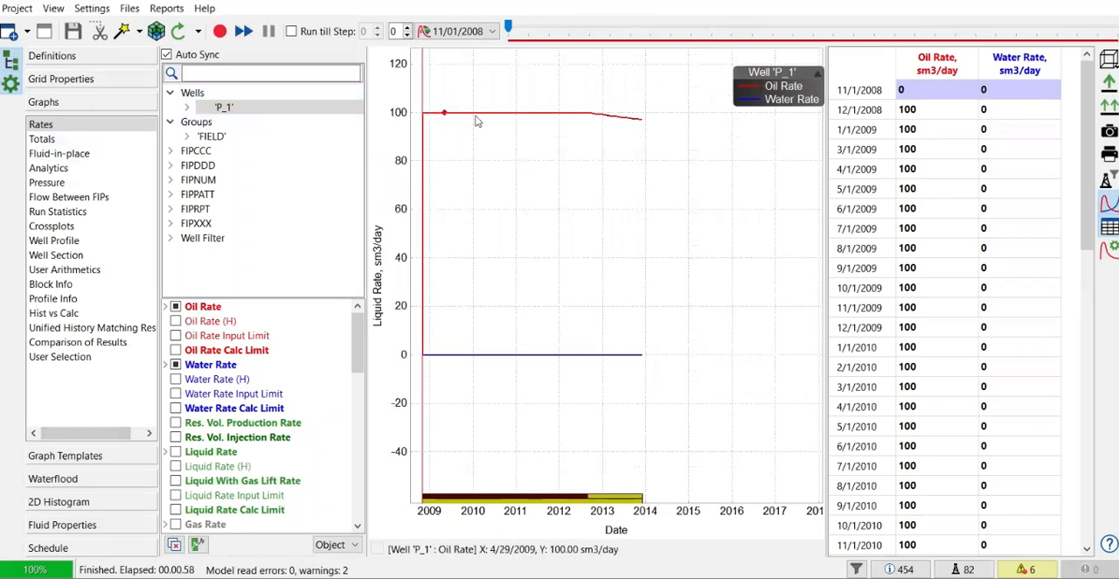
mouse_move(465, 113)
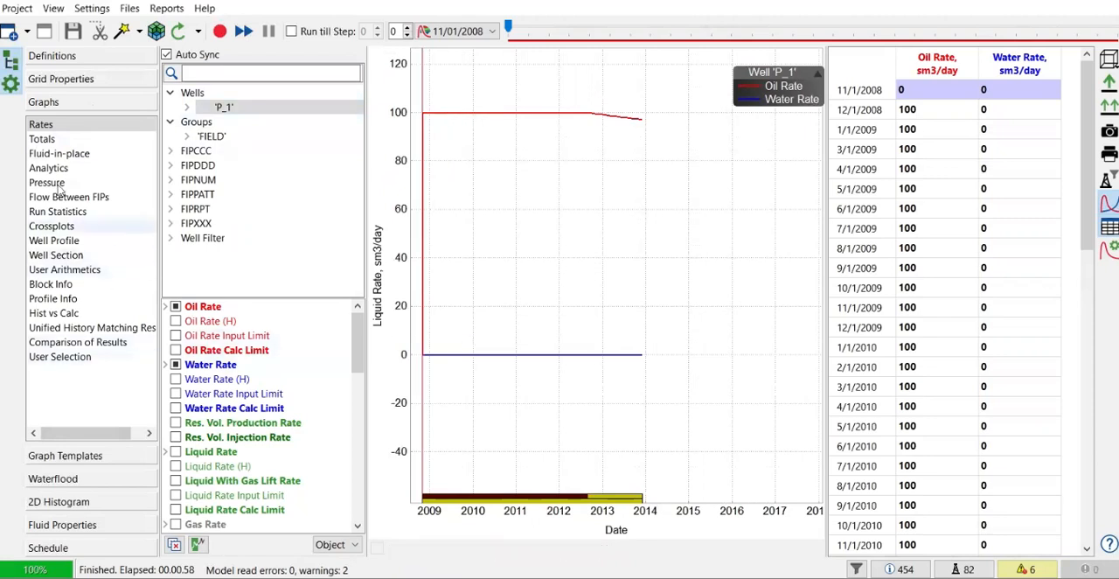
left_click(47, 182)
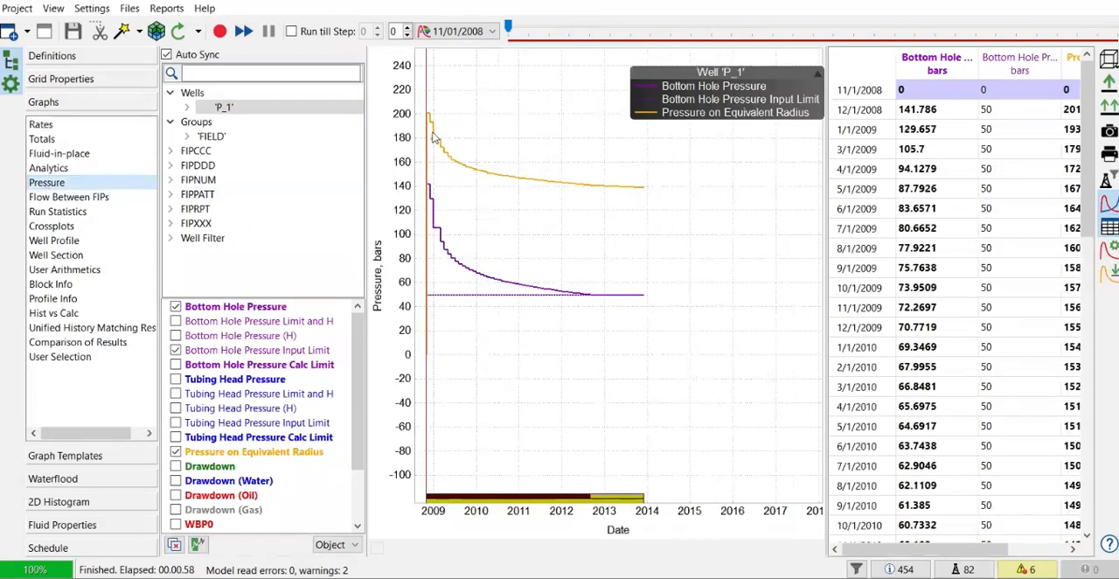
mouse_move(432, 115)
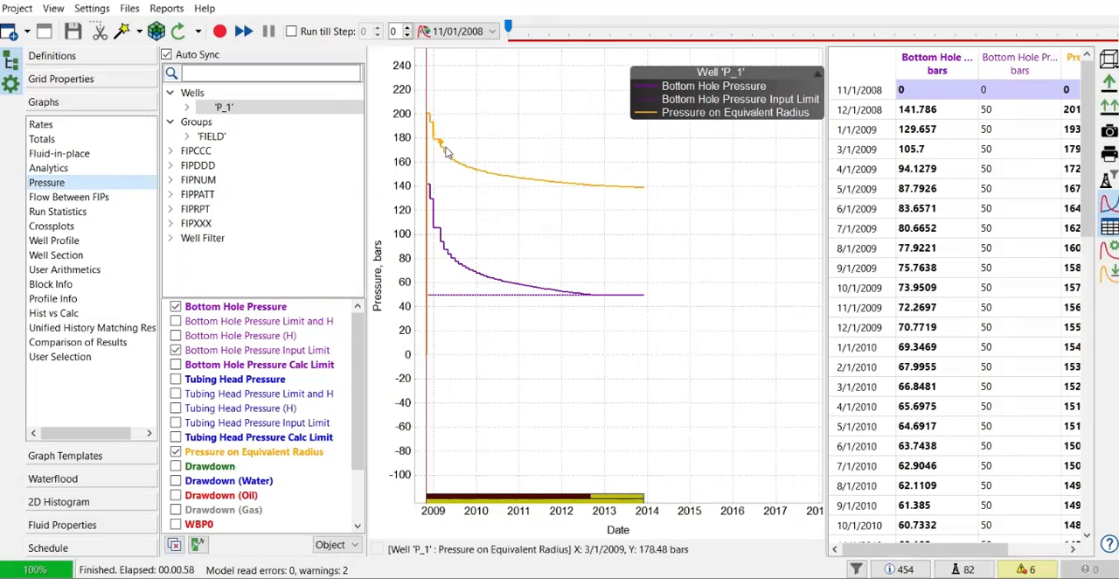
mouse_move(506, 178)
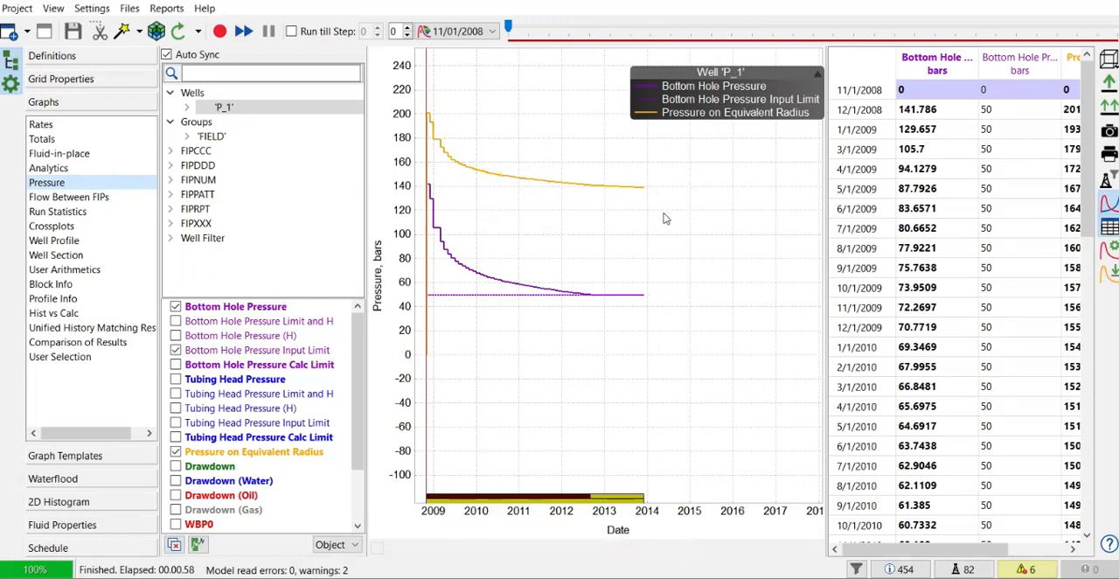
mouse_move(613, 186)
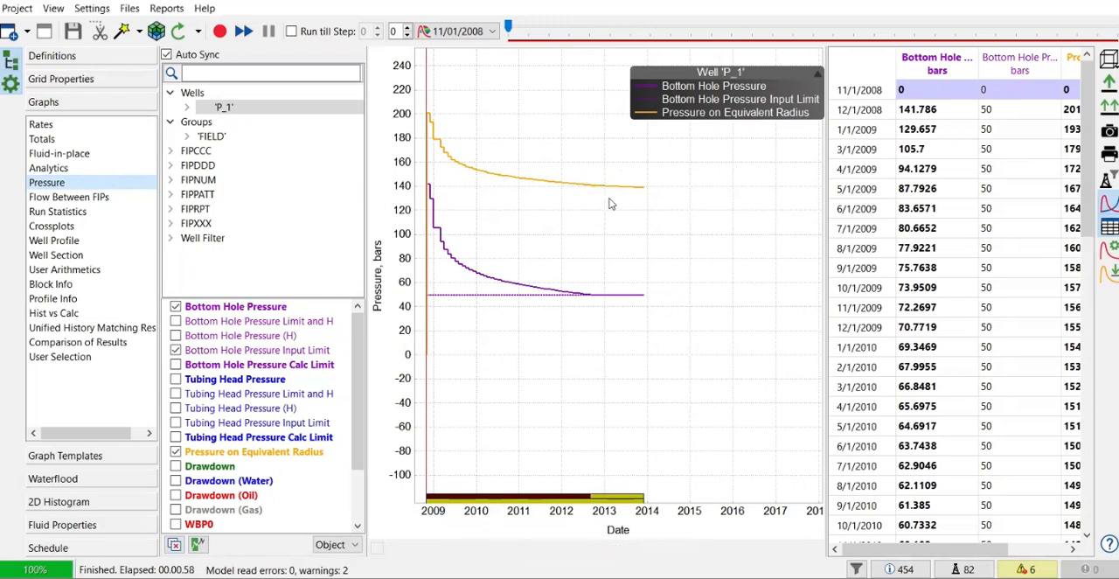
mouse_move(607, 179)
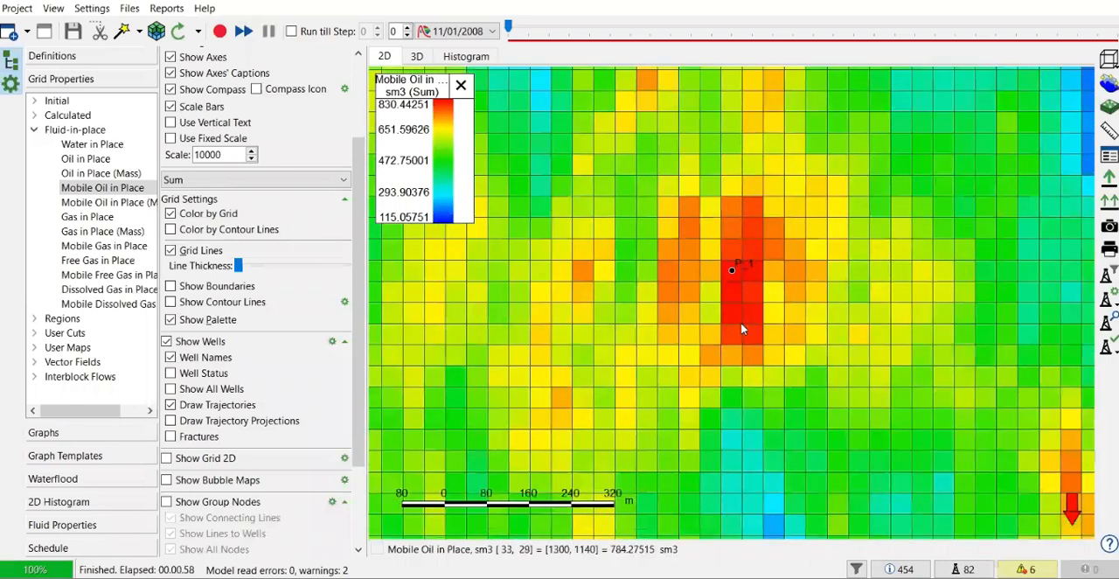
mouse_move(735, 344)
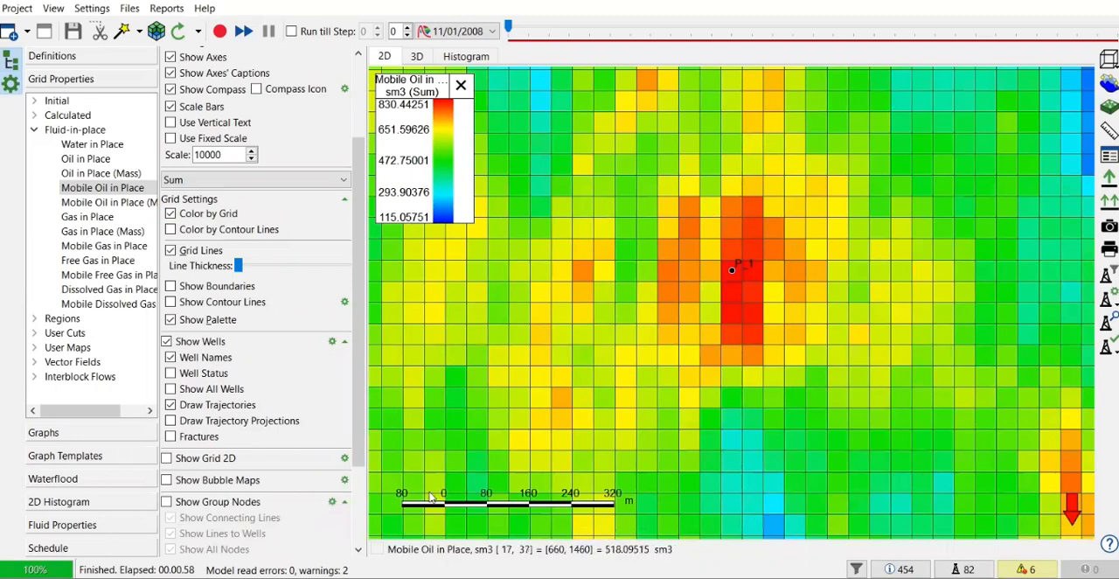
mouse_move(523, 522)
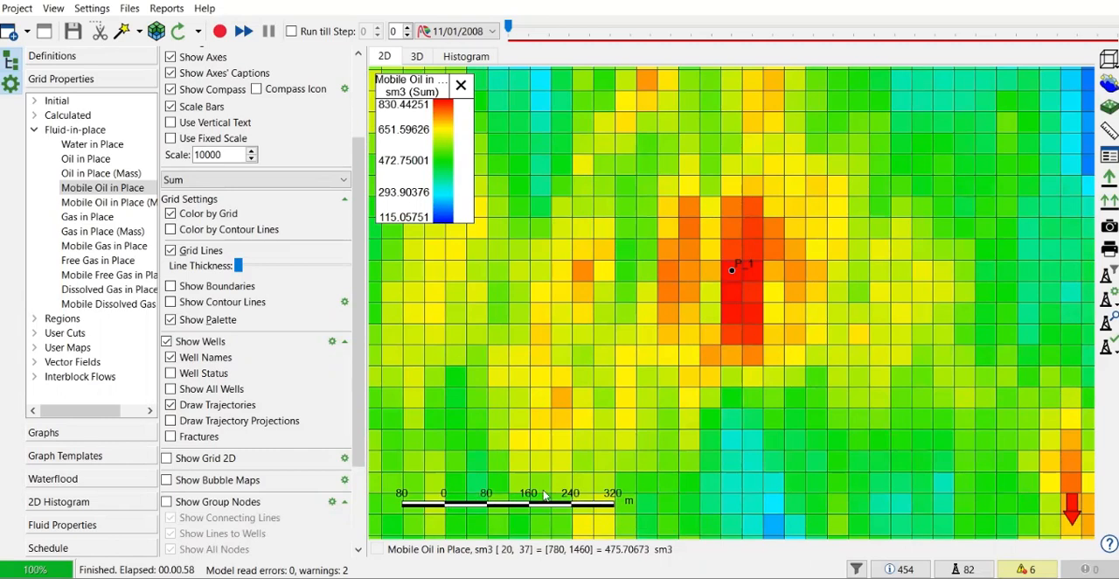
mouse_move(637, 358)
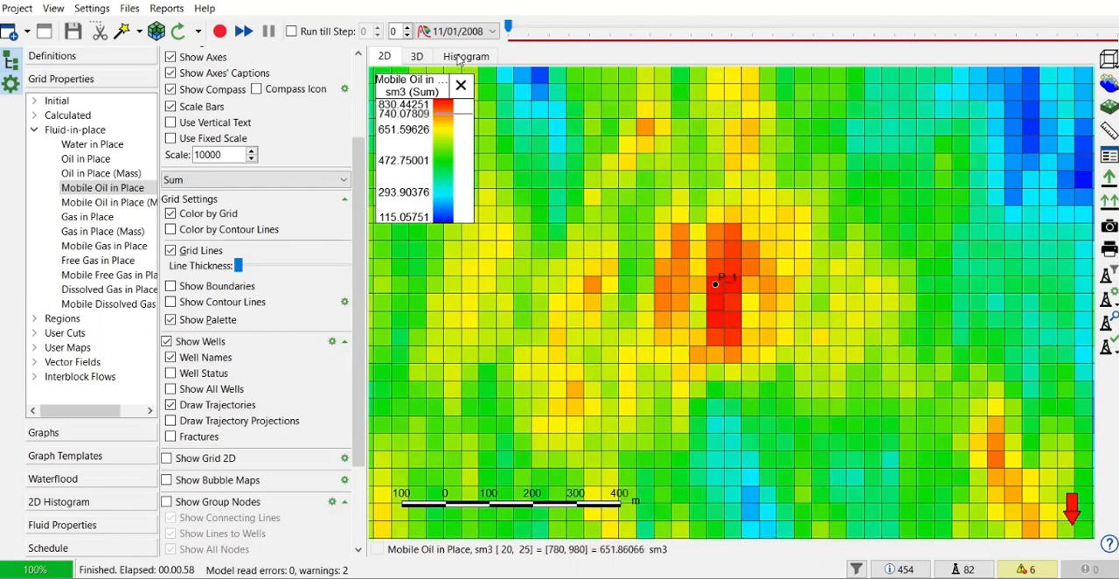
Step: Advance the Mobile Oil in Place map to time step 11 (11/01/2009)
left_click(243, 30)
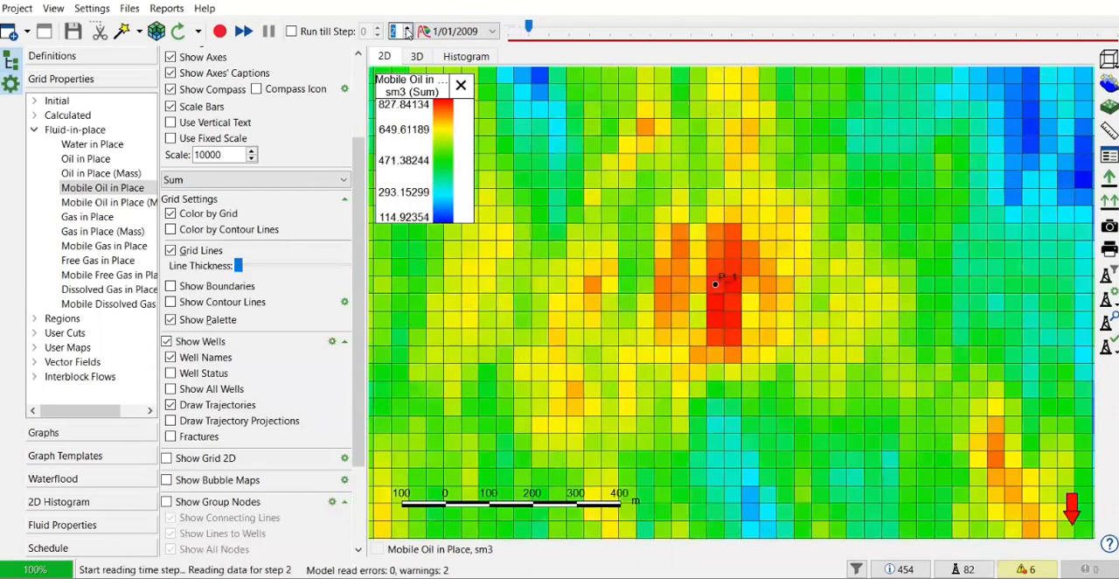
left_click(243, 31)
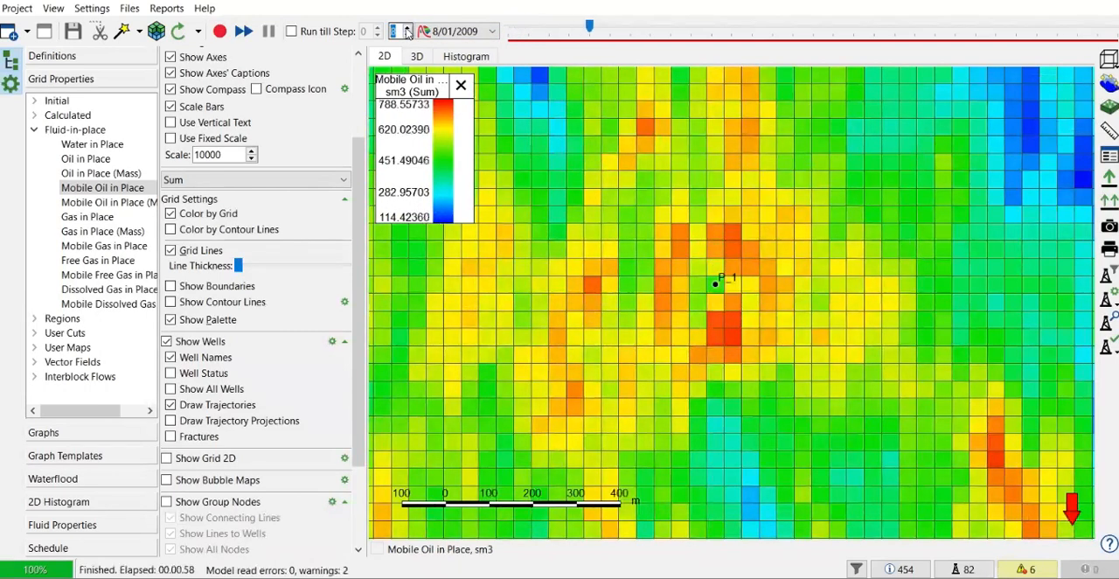
left_click(243, 30)
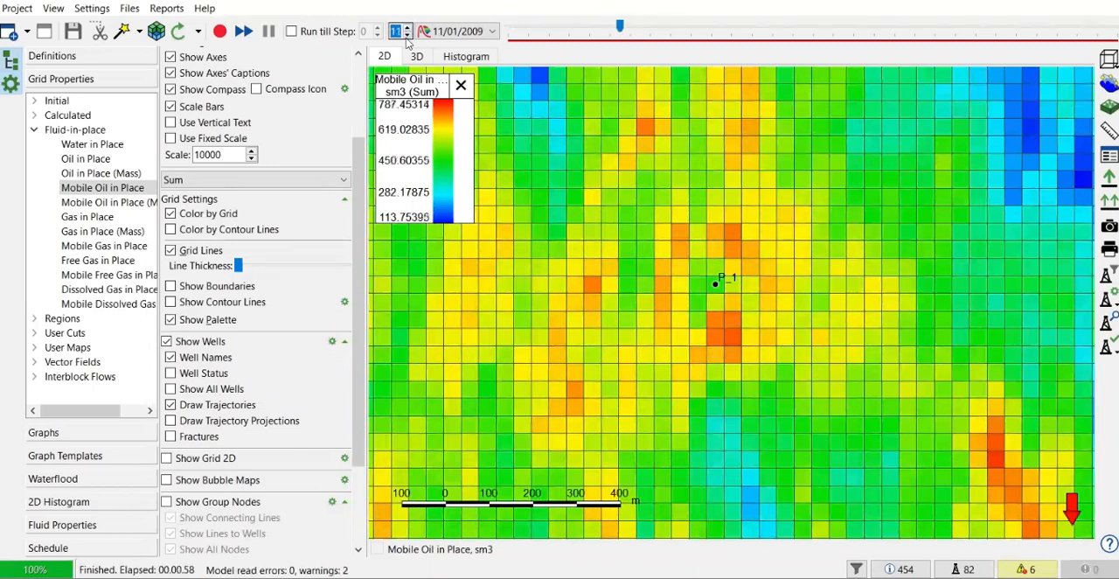
mouse_move(479, 150)
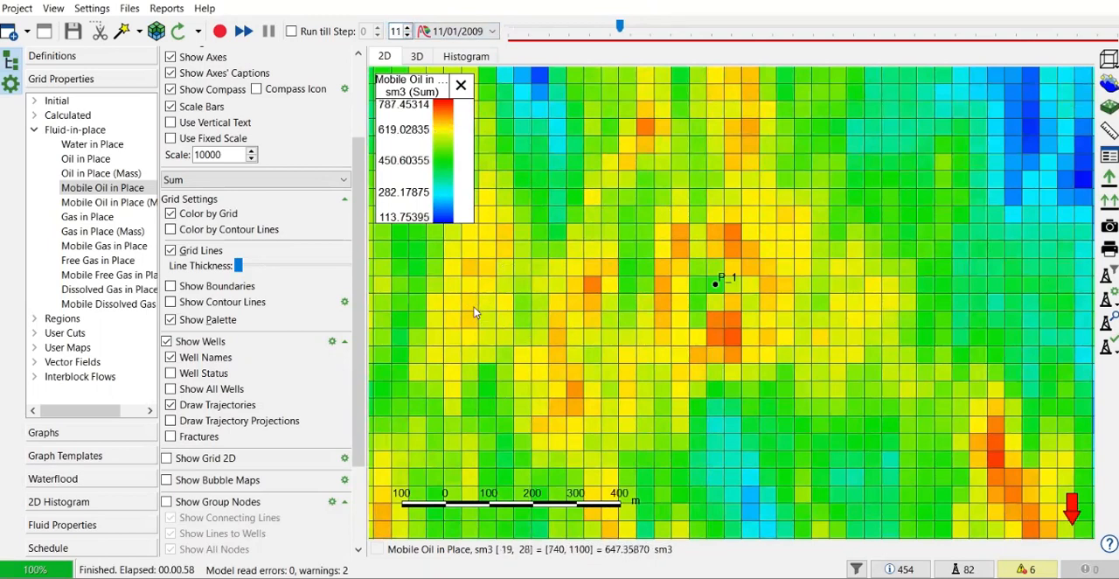
mouse_move(473, 295)
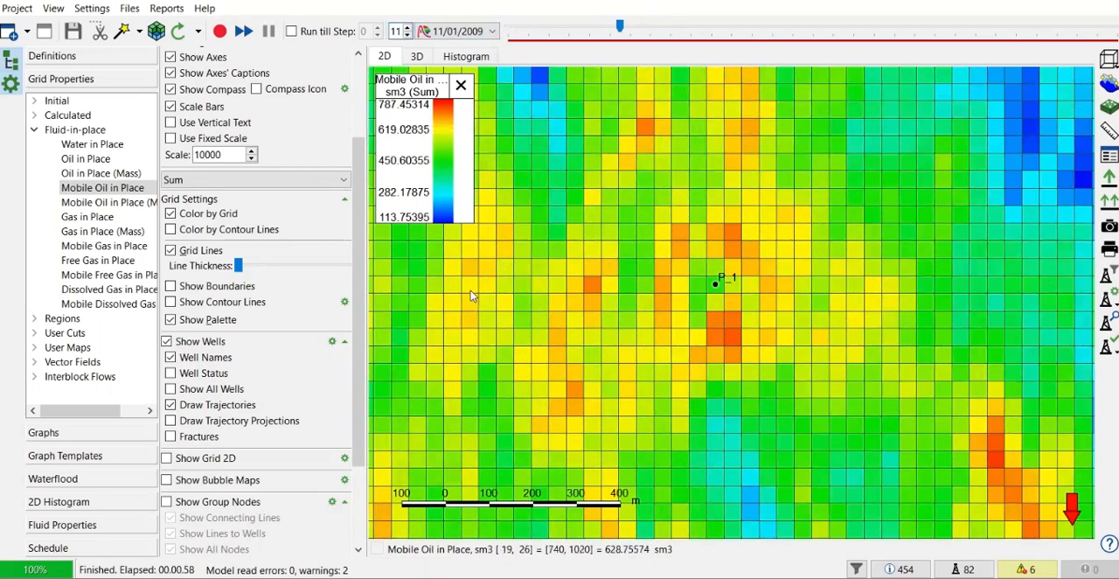
Step: Start creating a single water injector at a map spot west of P_1
right_click(473, 295)
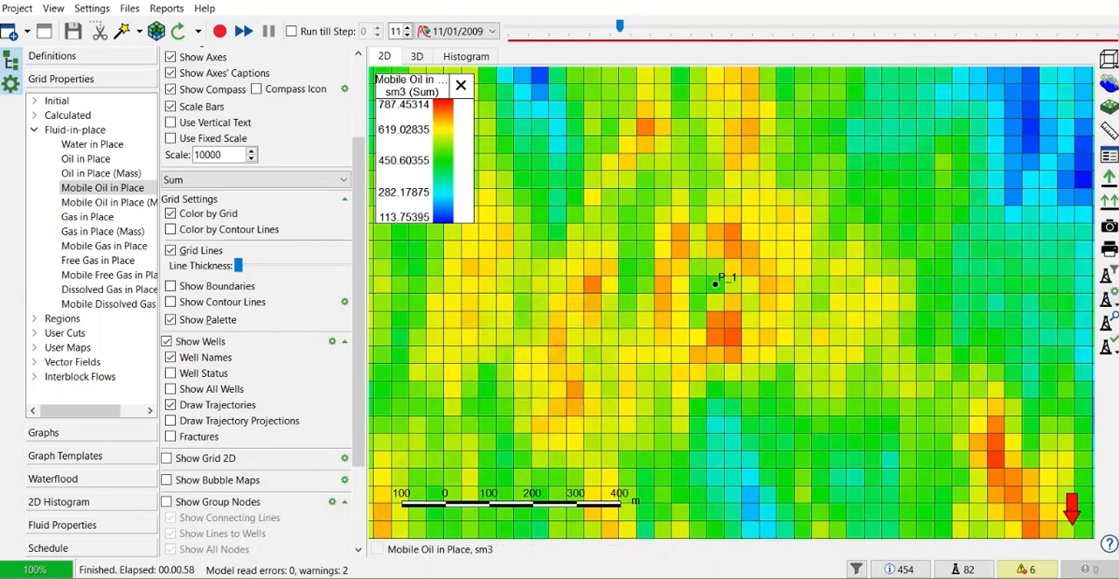
mouse_move(1109, 316)
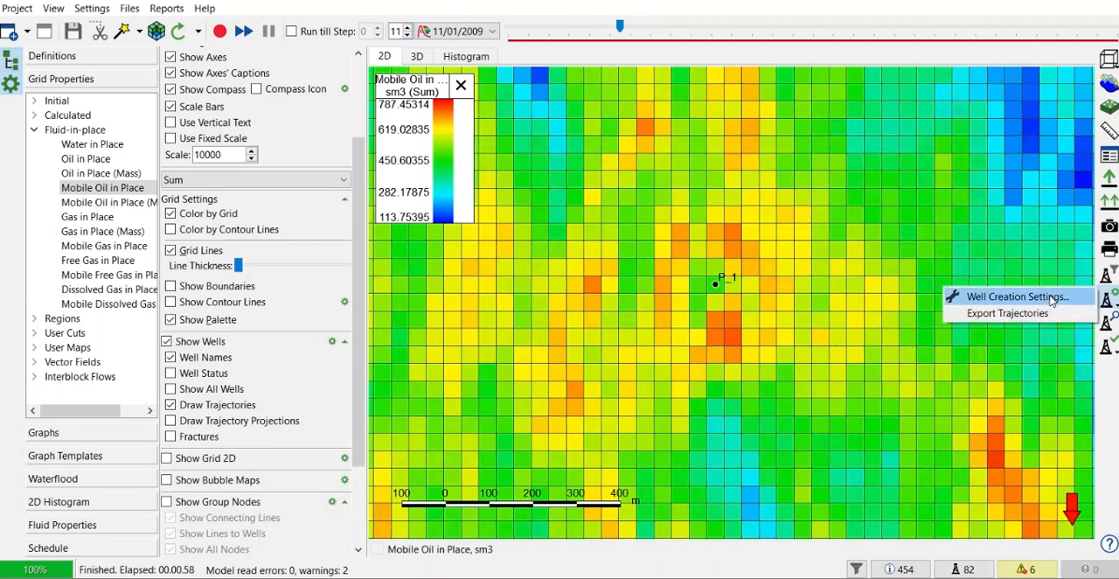
left_click(1016, 297)
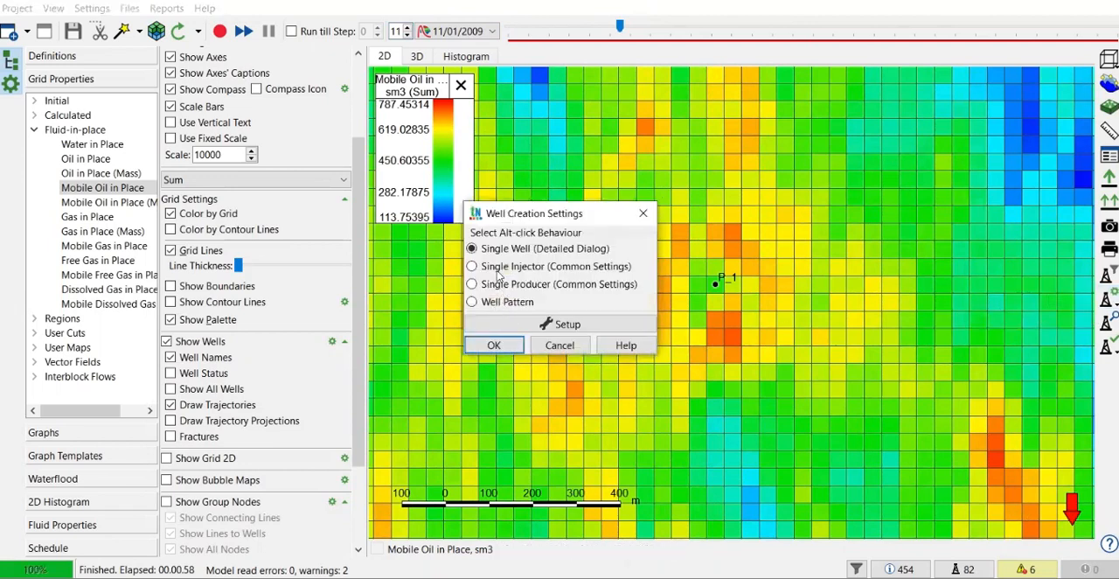
left_click(472, 265)
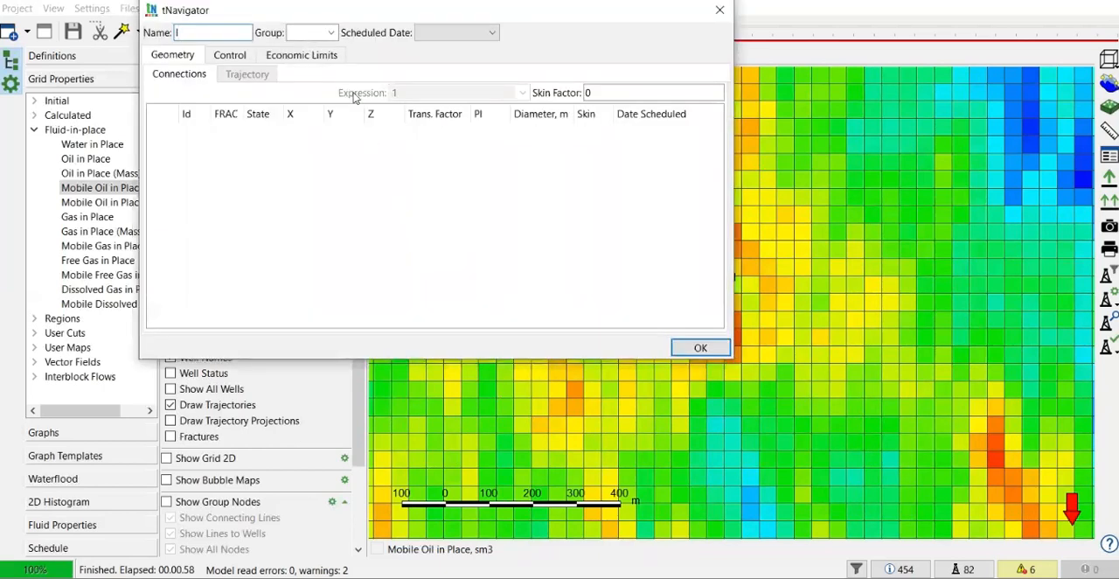
Step: Add a 500 sm3/day injection rate limit, then review Economic Limits and Geometry
left_click(229, 54)
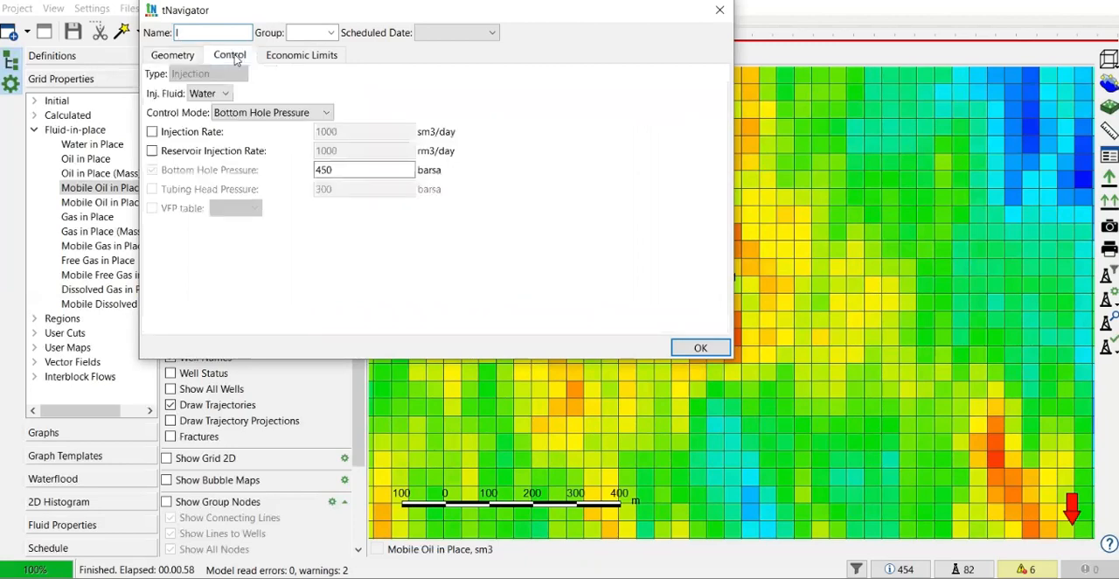
left_click(172, 54)
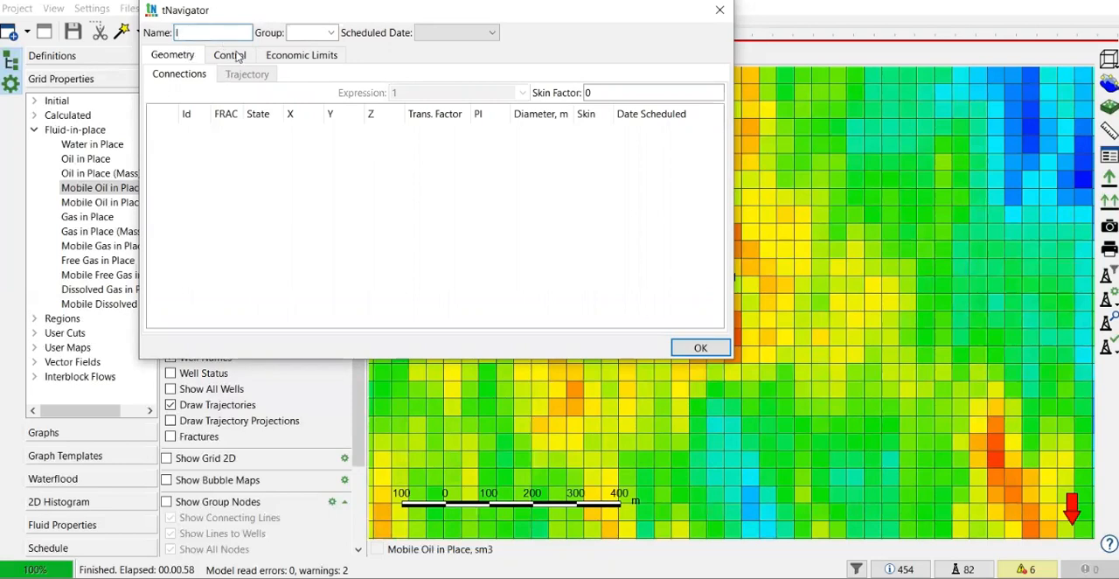
left_click(230, 54)
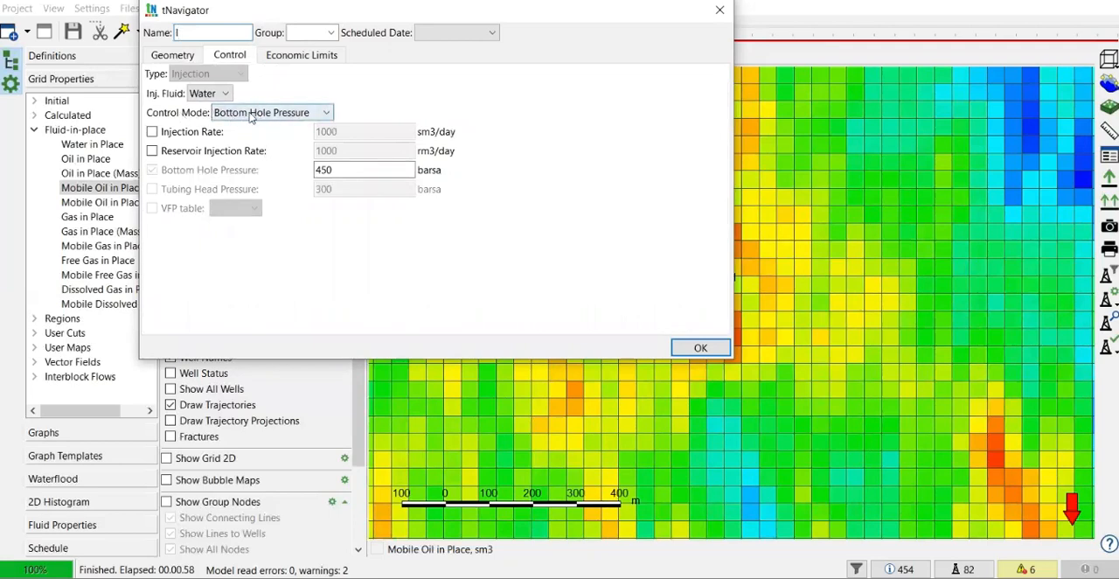
left_click(364, 170)
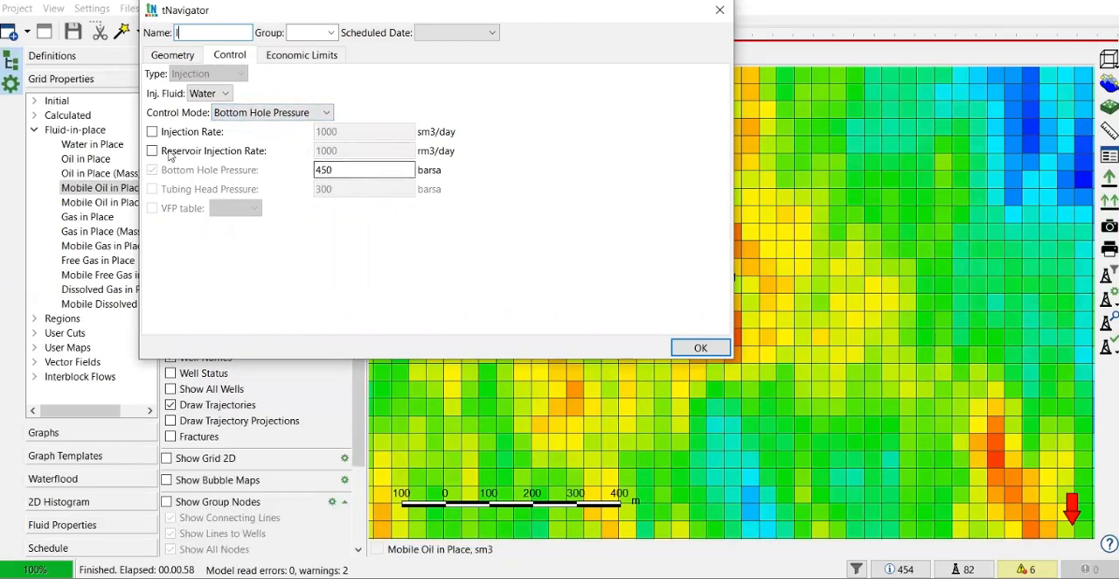
left_click(152, 131)
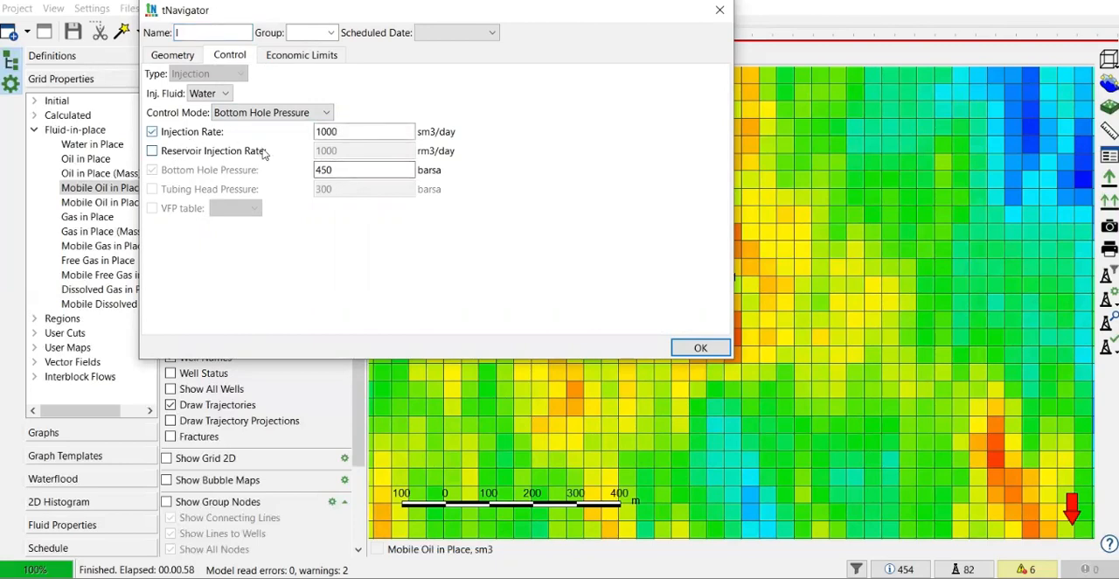
left_click(363, 131)
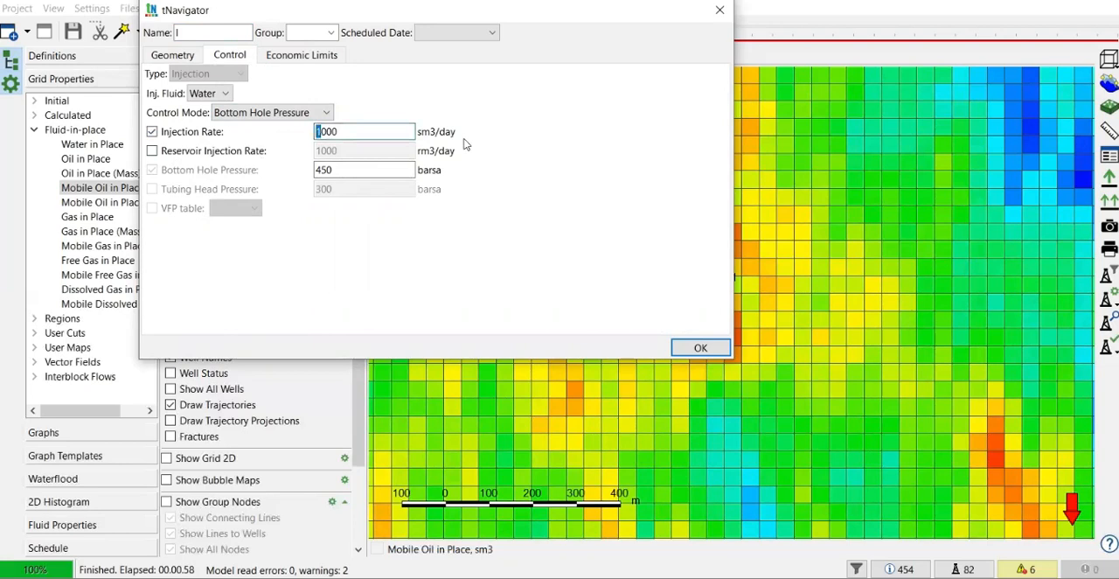
type("500")
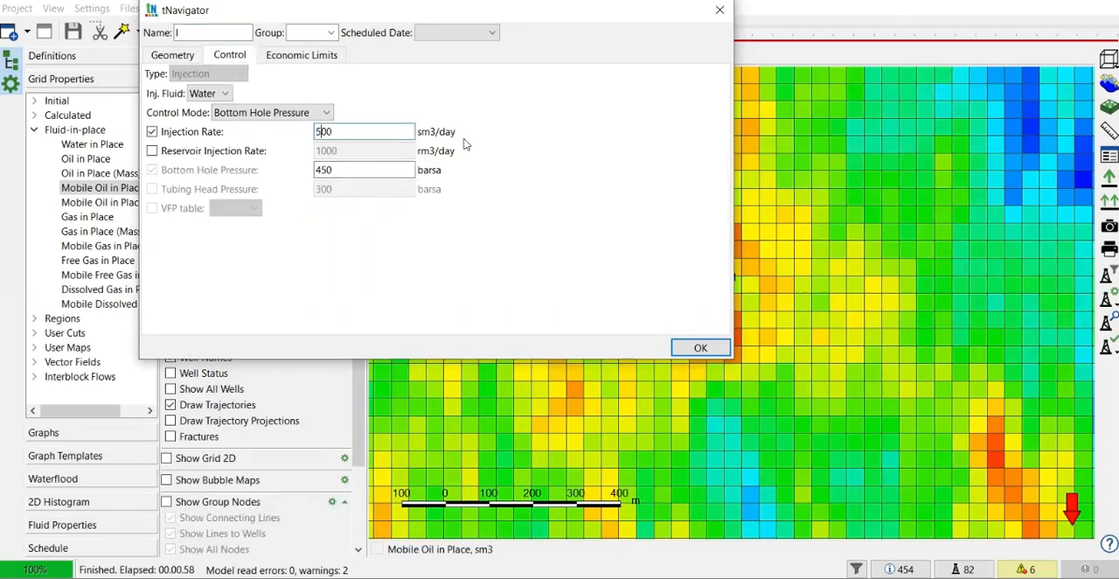
left_click(301, 54)
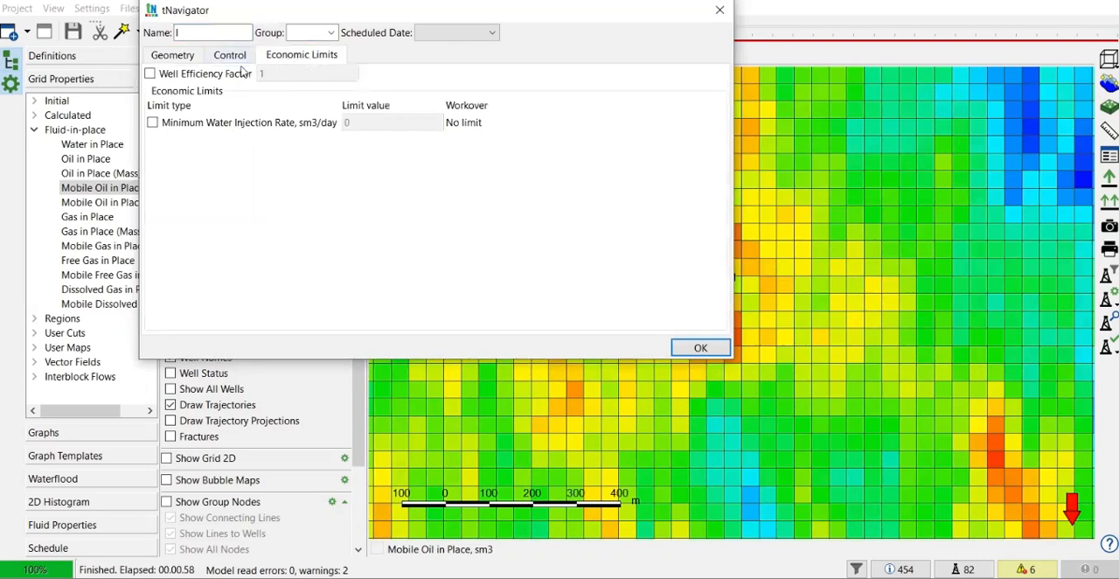
mouse_move(219, 91)
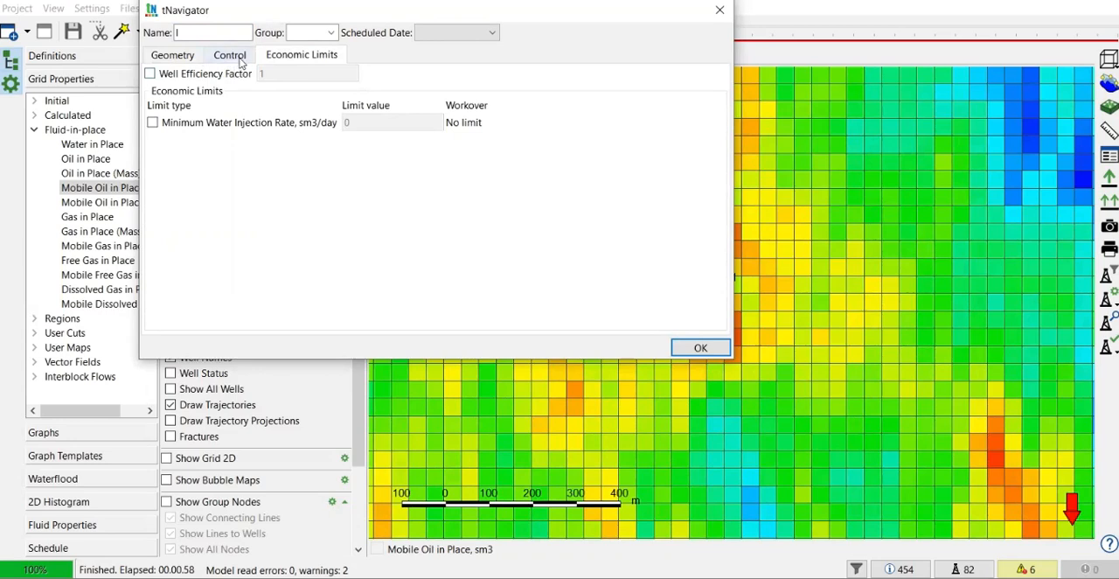
left_click(173, 54)
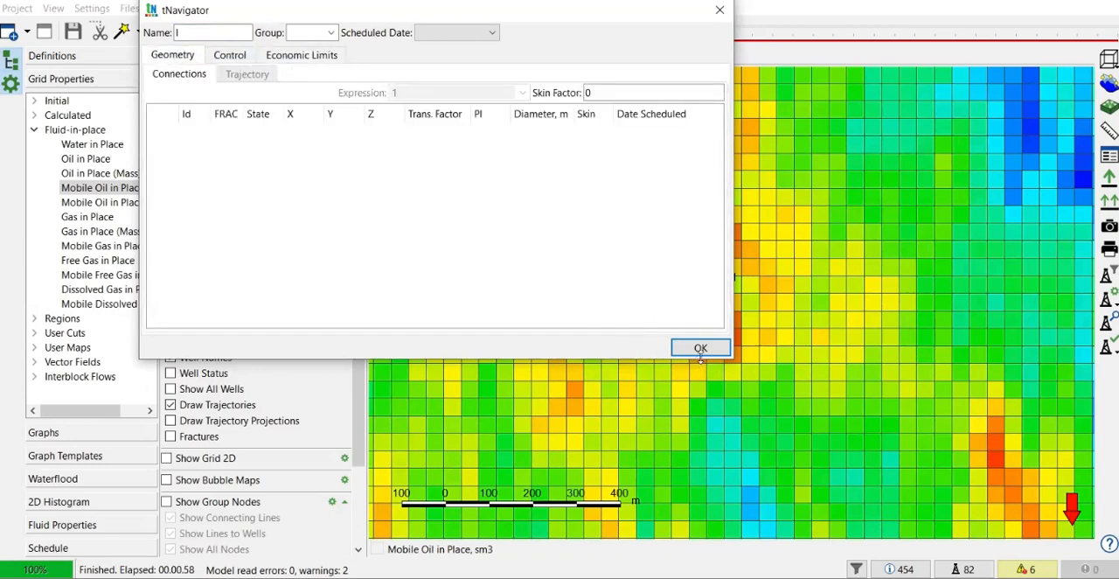
Step: Confirm injector I's settings and bring up the map context menu west of P_1
left_click(700, 347)
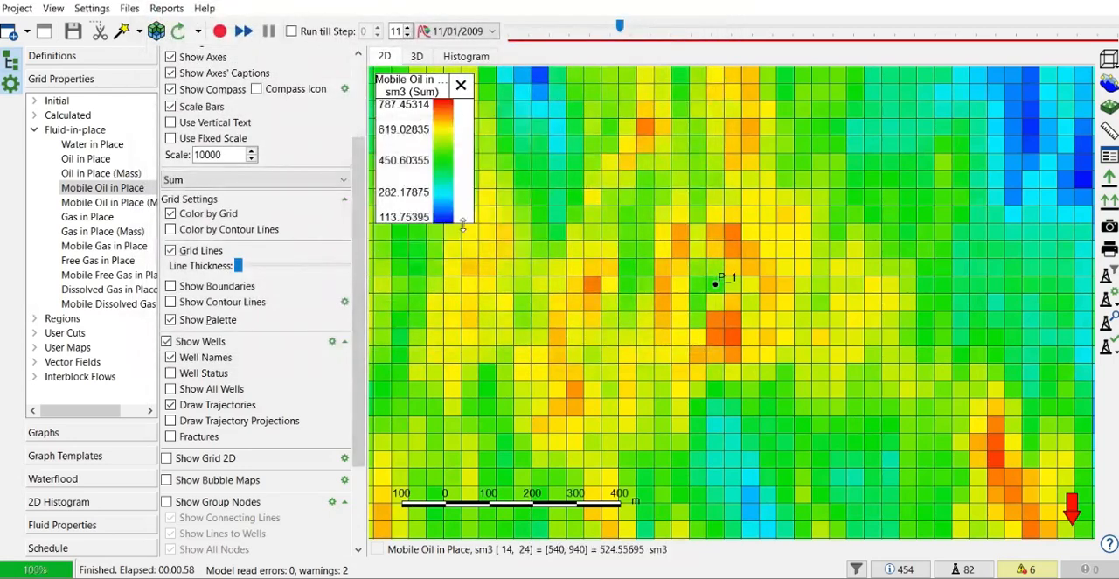
right_click(472, 306)
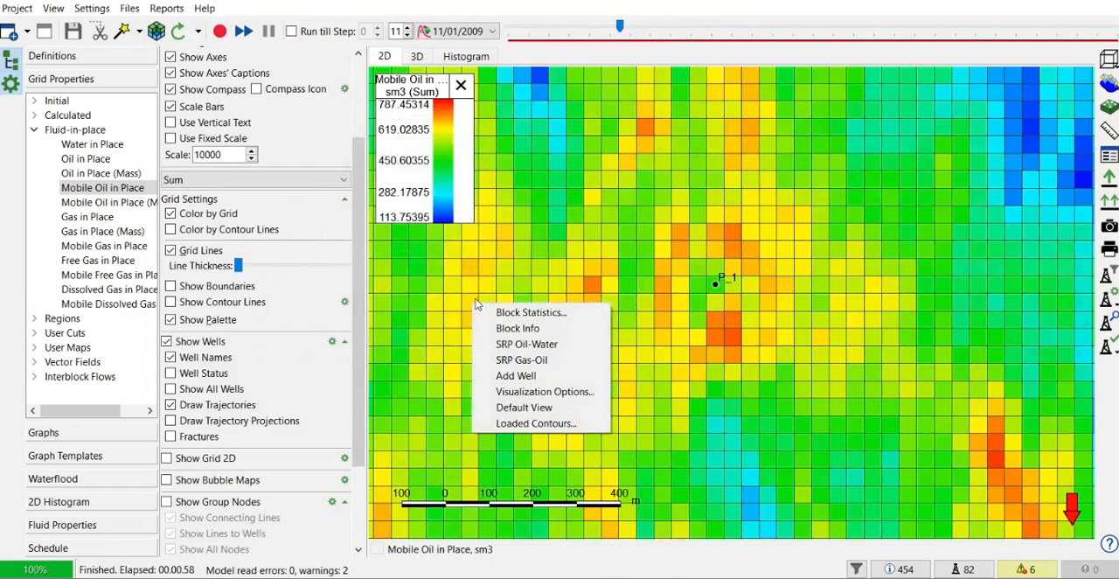
mouse_move(484, 282)
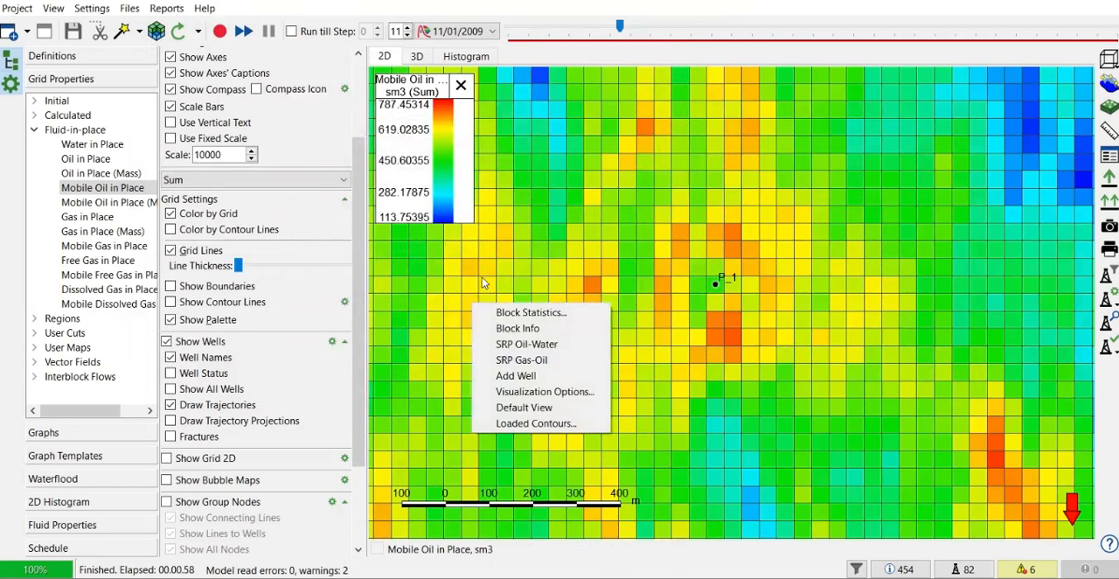
left_click(487, 321)
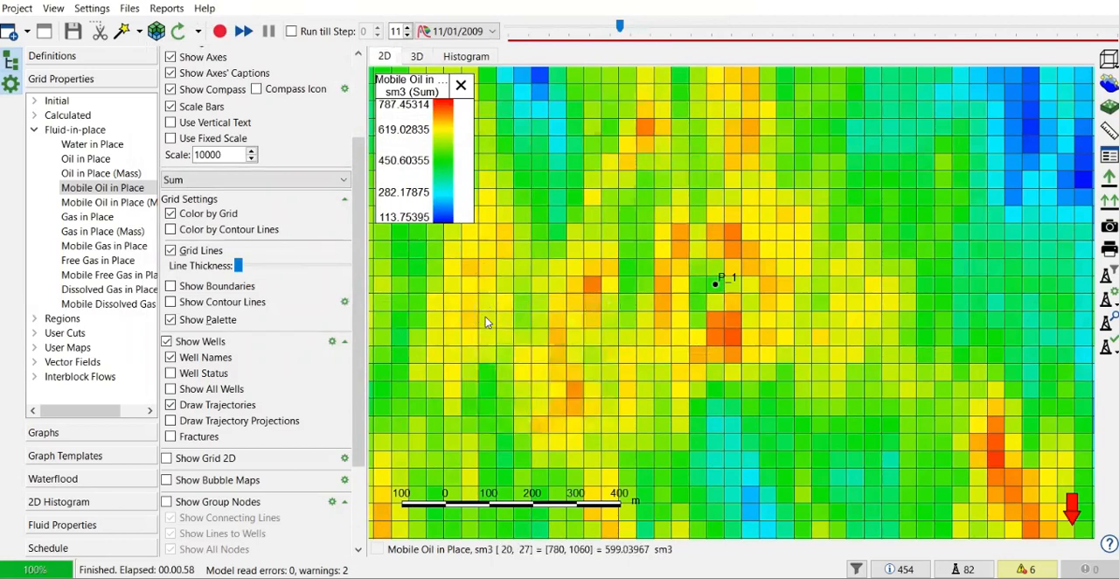
mouse_move(494, 291)
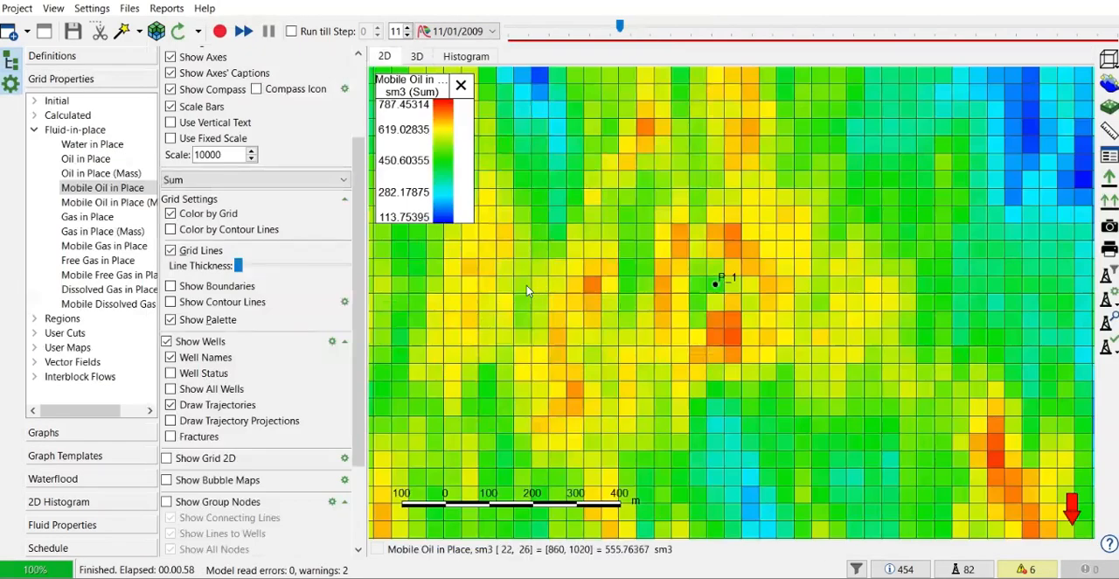
mouse_move(564, 312)
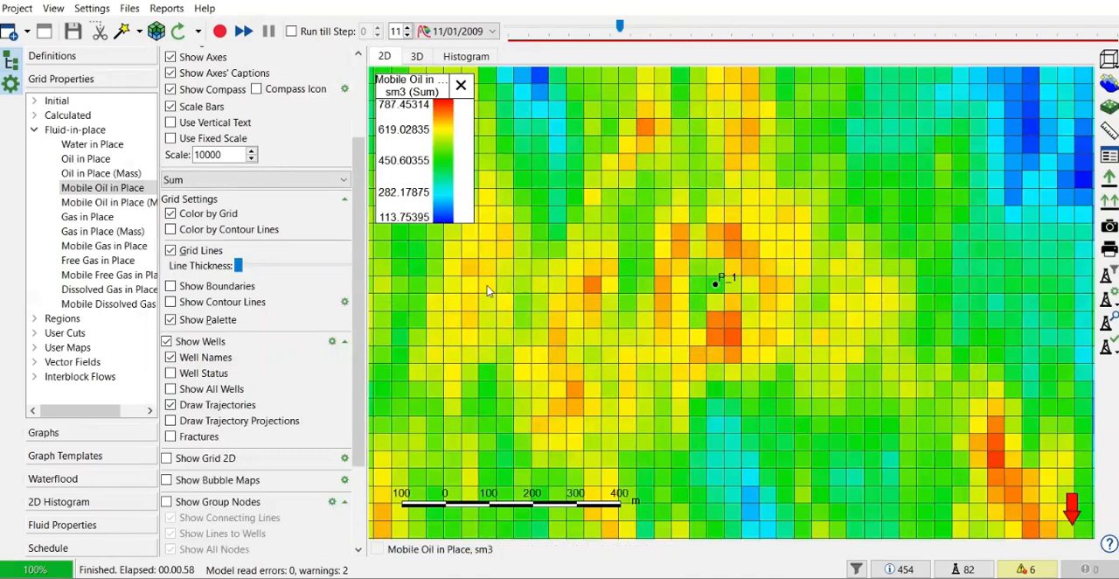
right_click(489, 293)
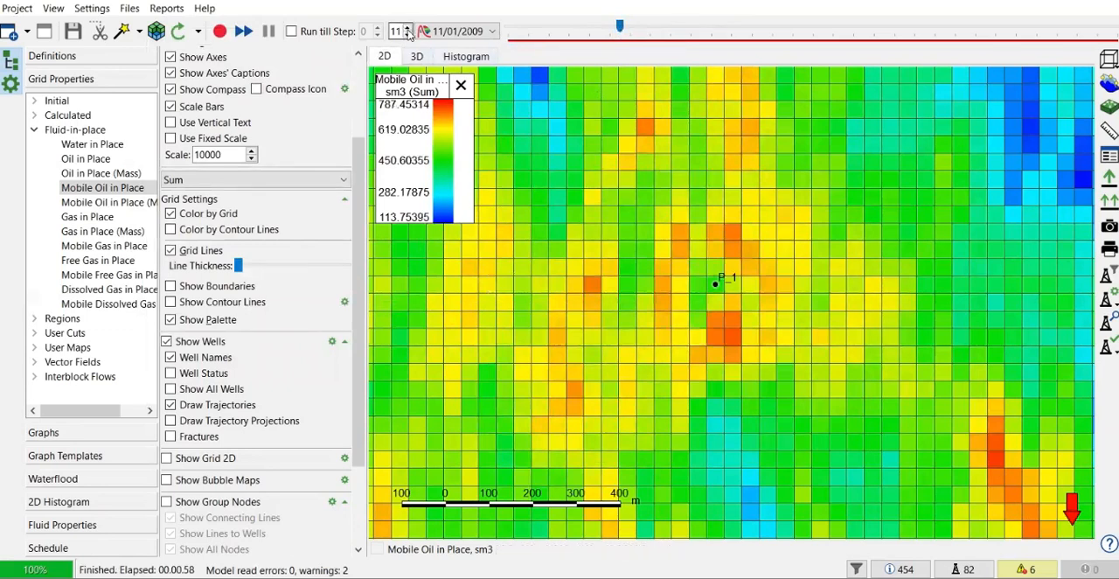
Step: Advance to time step 12 (12/01/2009) so injector I11_1 appears west of P_1
left_click(407, 26)
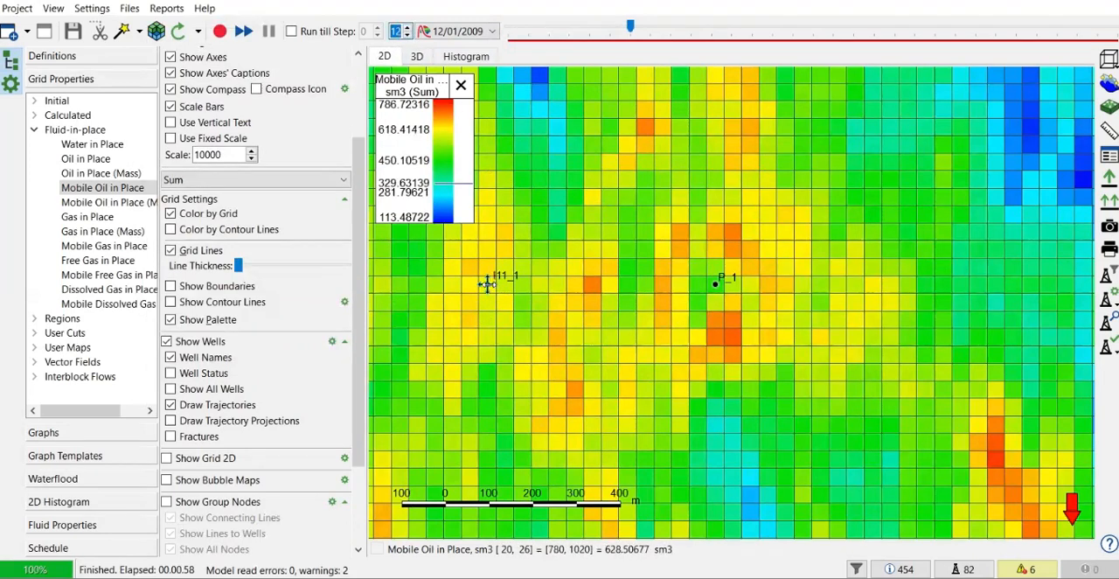
mouse_move(488, 287)
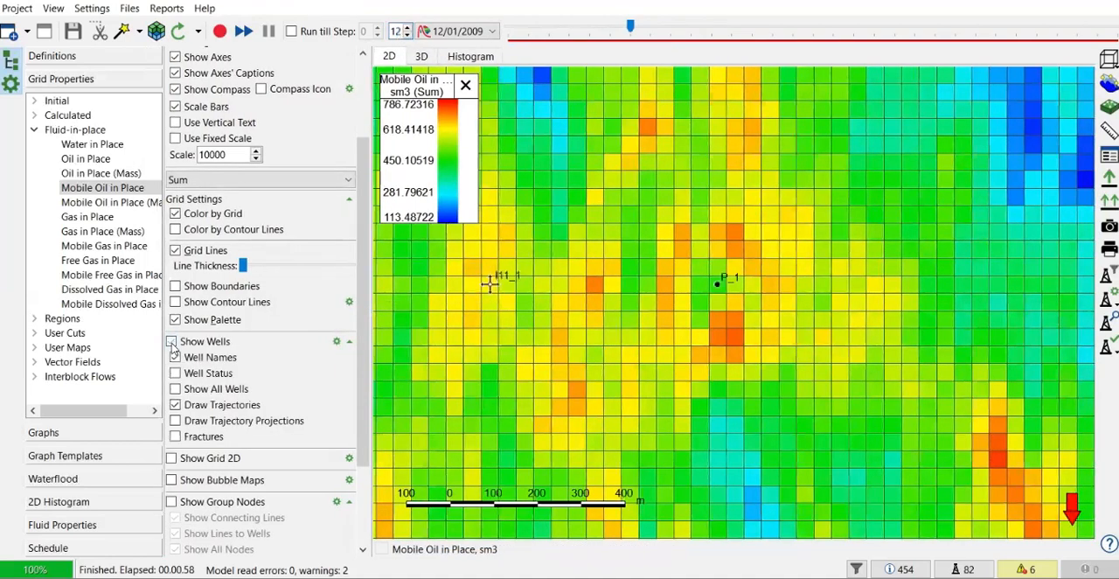
mouse_move(599, 320)
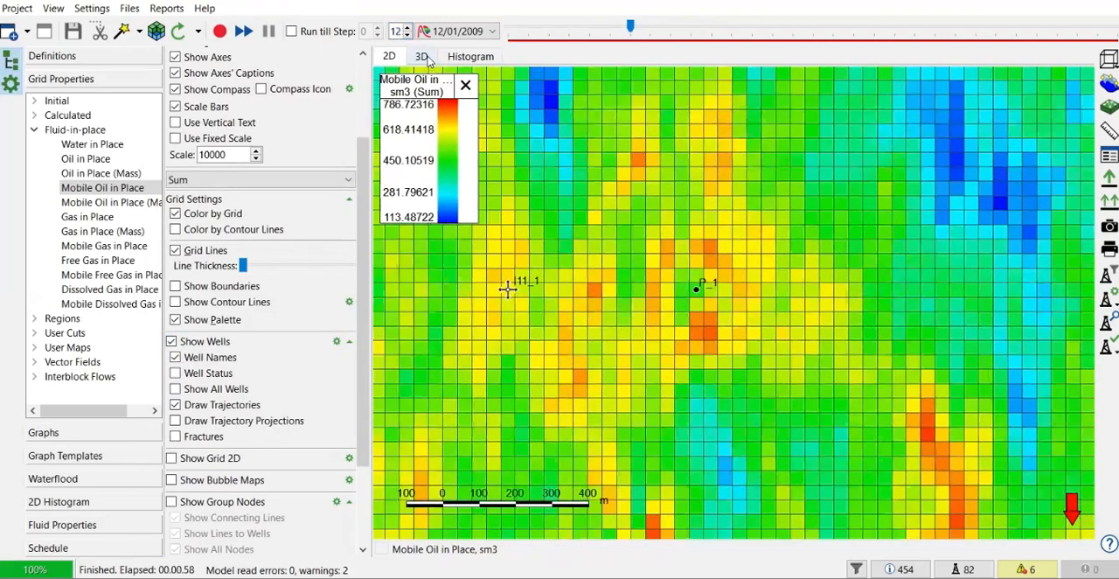
Step: Switch to the 3D view and orbit to see injector I11_1 and producer P_1
left_click(422, 56)
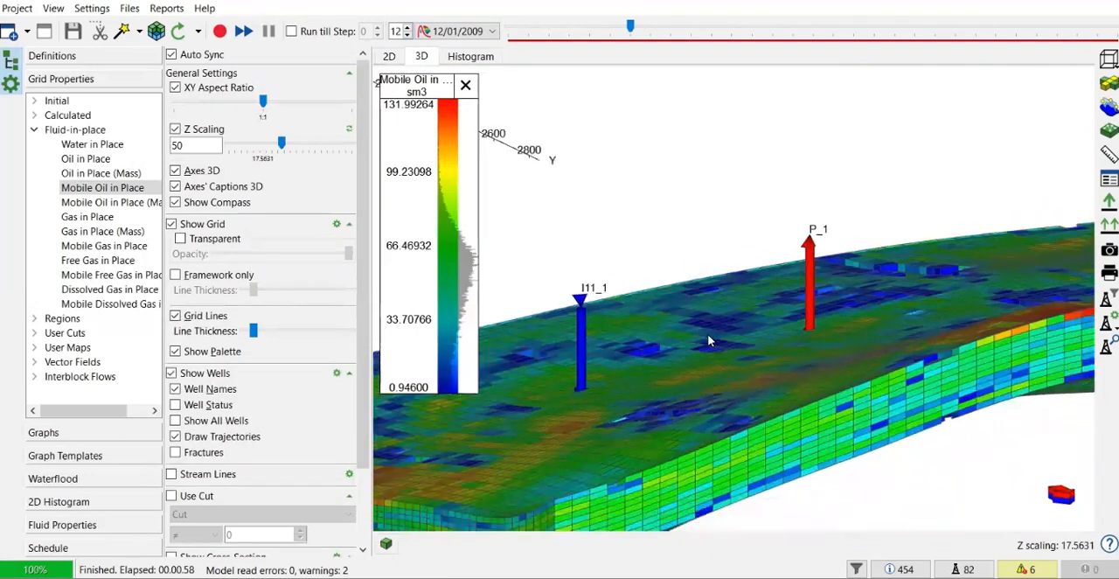
left_click_drag(709, 341, 730, 353)
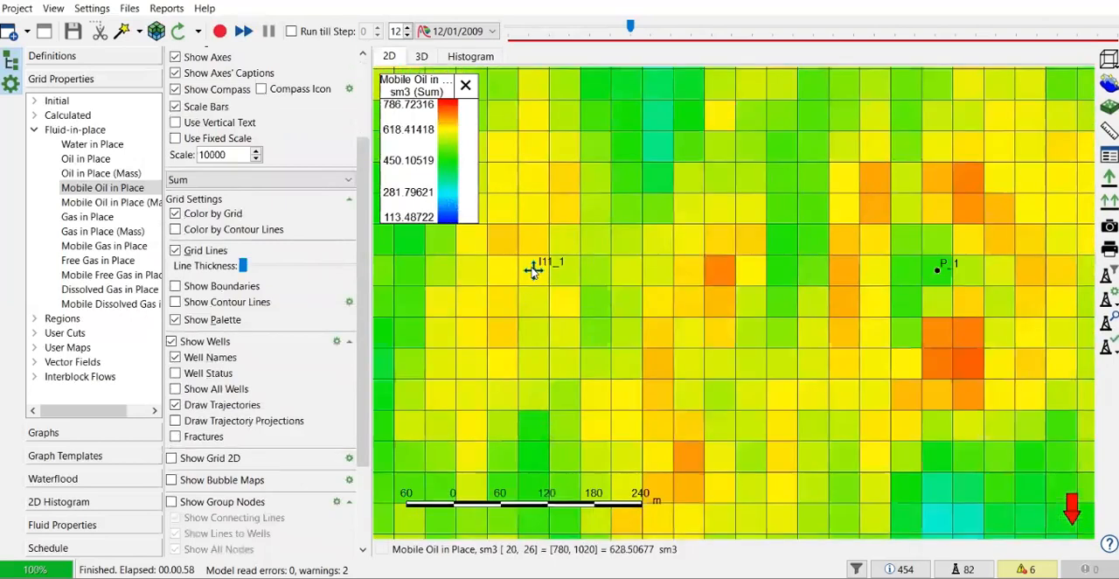
Step: Open the edit/delete context menu for injector I11_1 on the 2D map
right_click(533, 269)
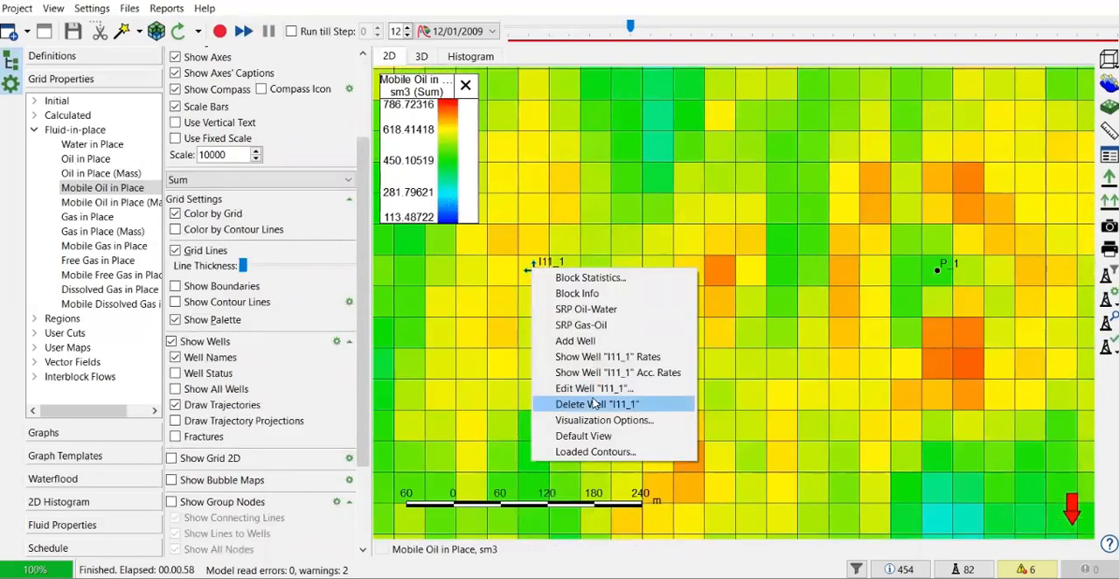